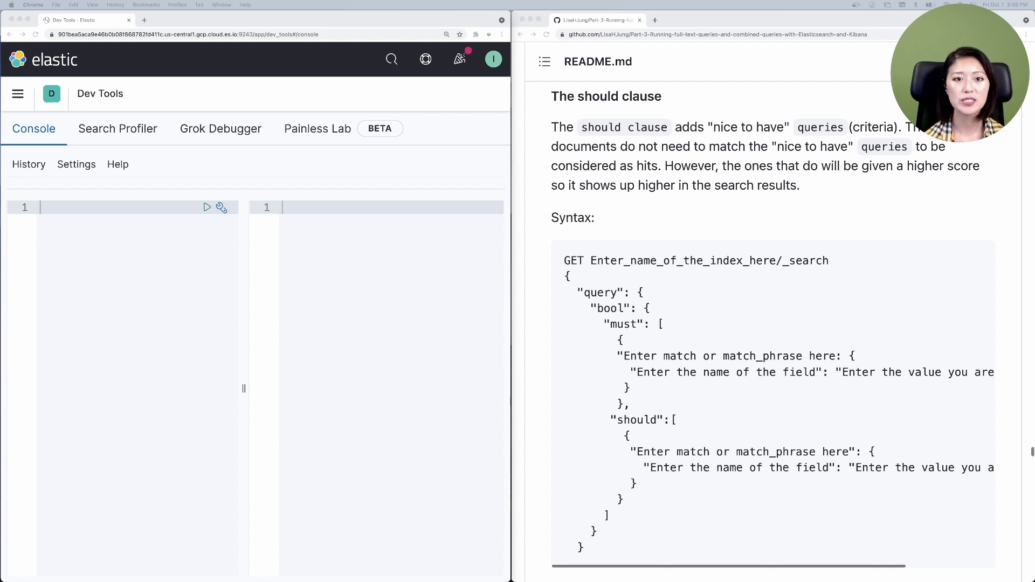
pyautogui.moveTo(230, 284)
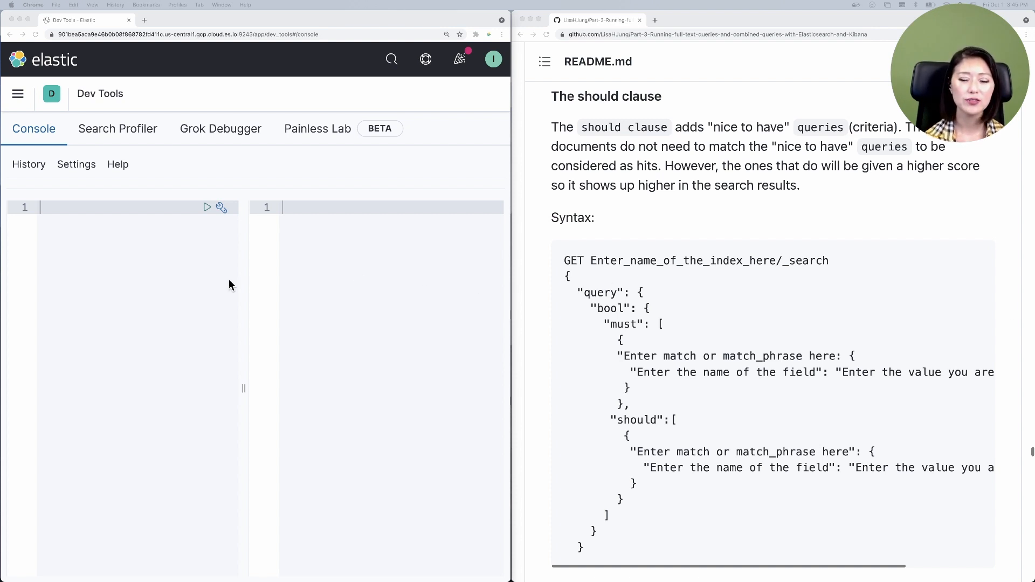
pyautogui.moveTo(541, 287)
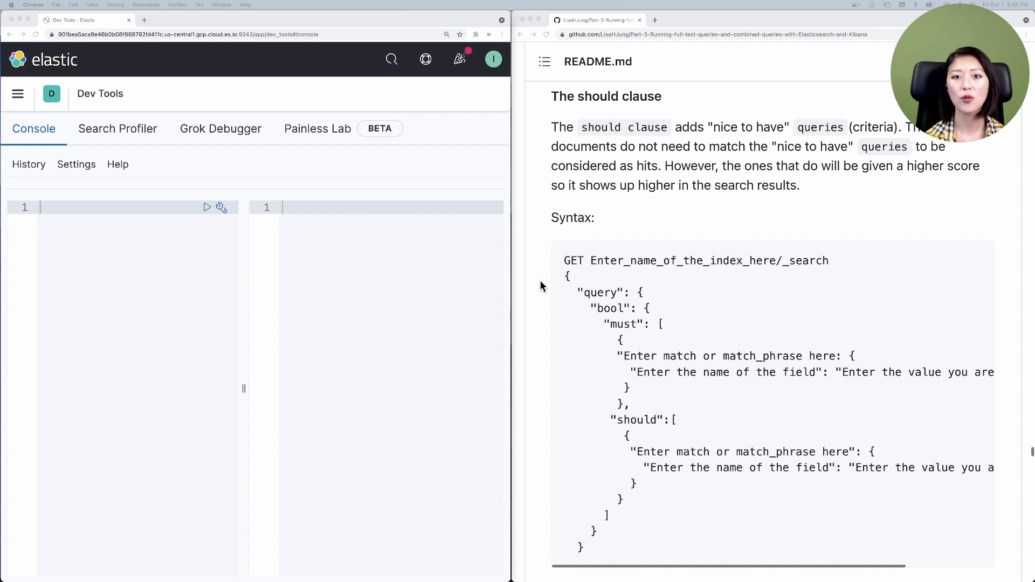
pyautogui.moveTo(648, 245)
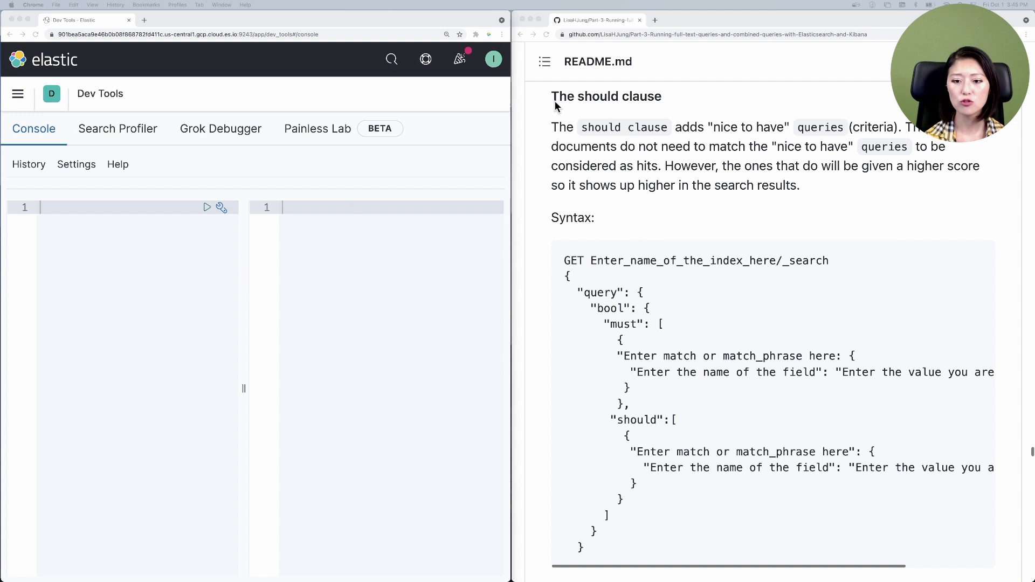
pyautogui.moveTo(637, 236)
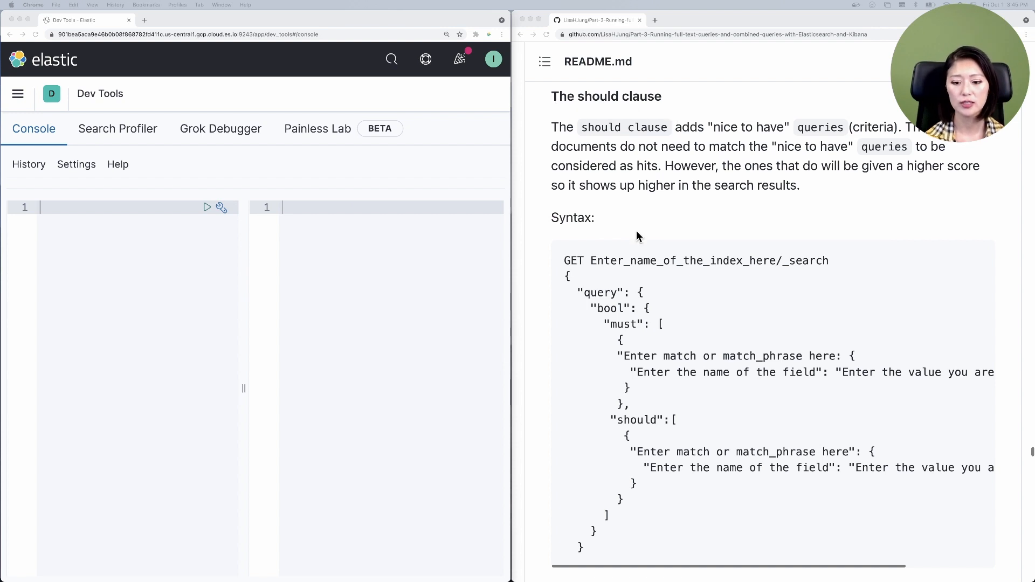
# Scroll the README down to the should-clause example query for Michelle Obama headlines
pyautogui.scroll(-3)
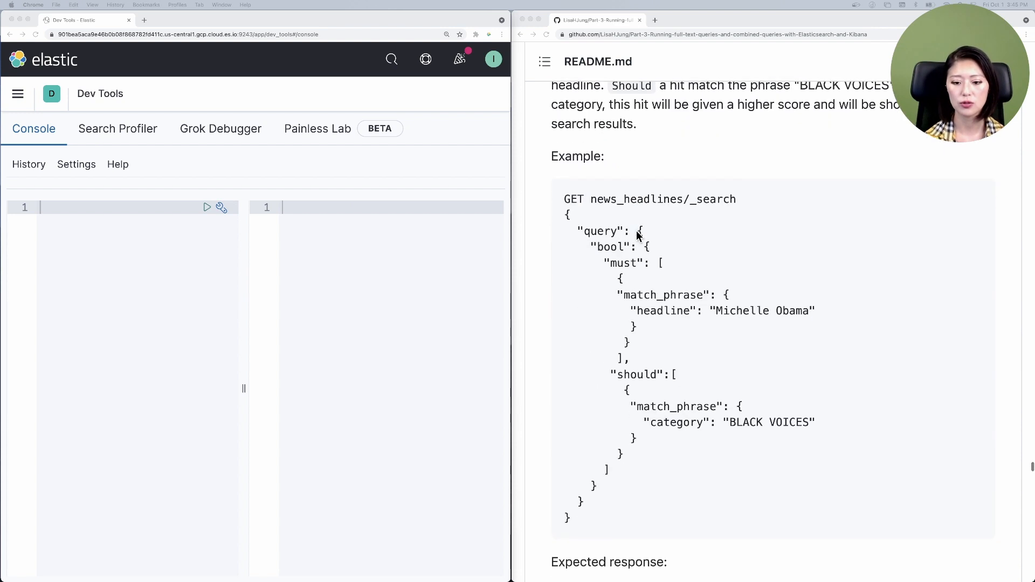
pyautogui.scroll(-3)
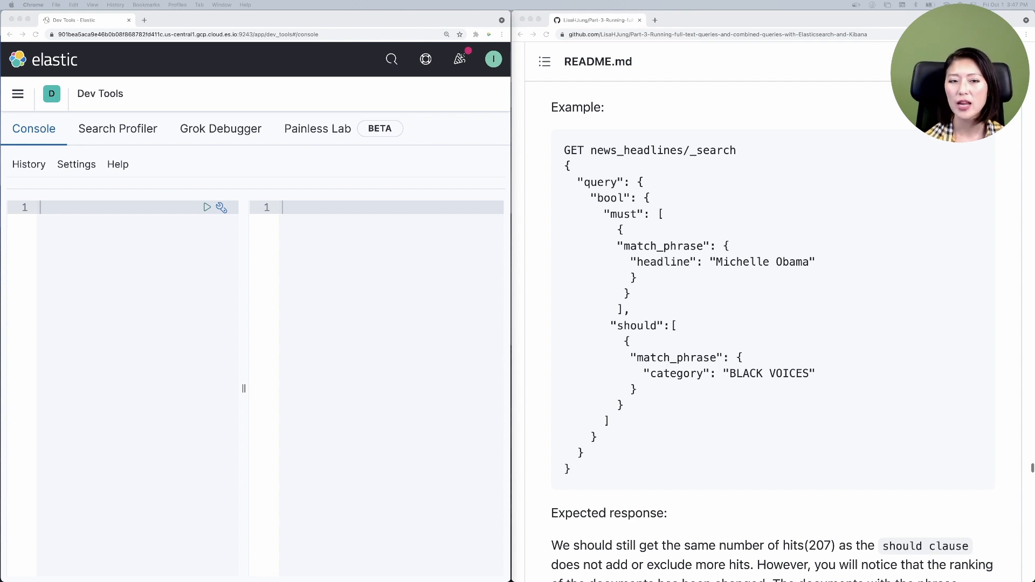
pyautogui.moveTo(880, 335)
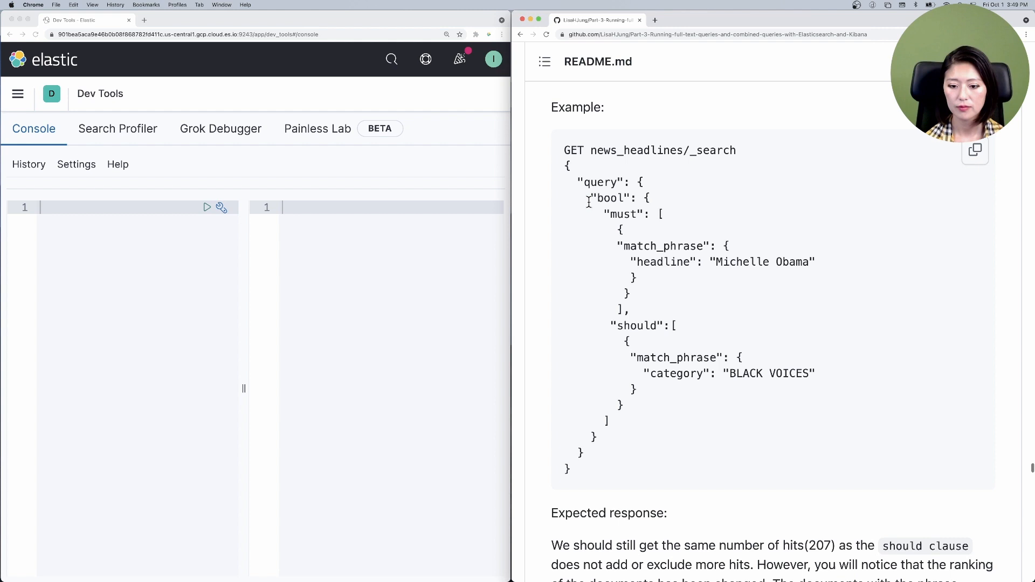
# Highlight bool, Michelle Obama, should and match_phrase, then copy the example query
pyautogui.doubleClick(608, 198)
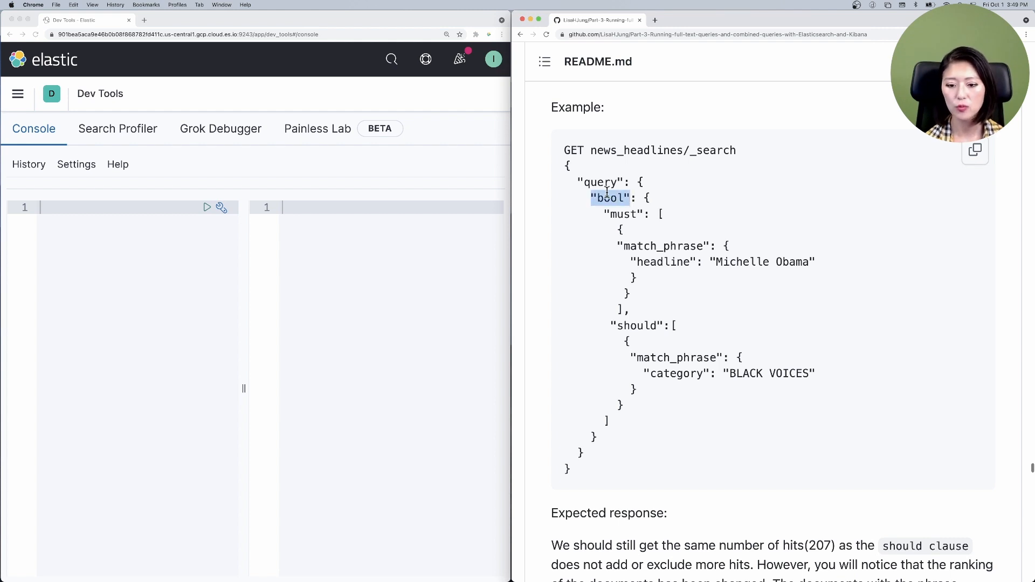
pyautogui.doubleClick(603, 182)
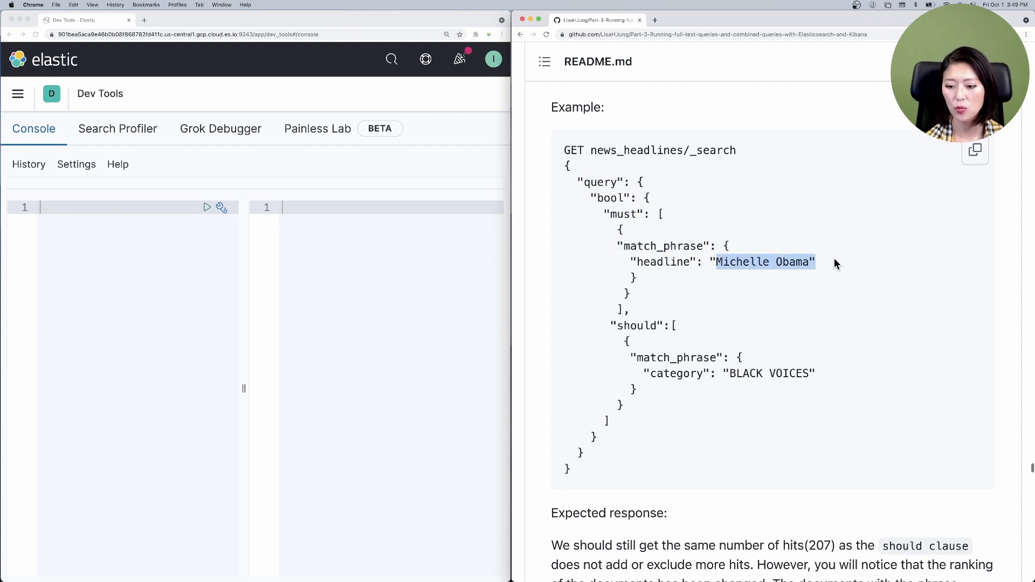
pyautogui.doubleClick(665, 262)
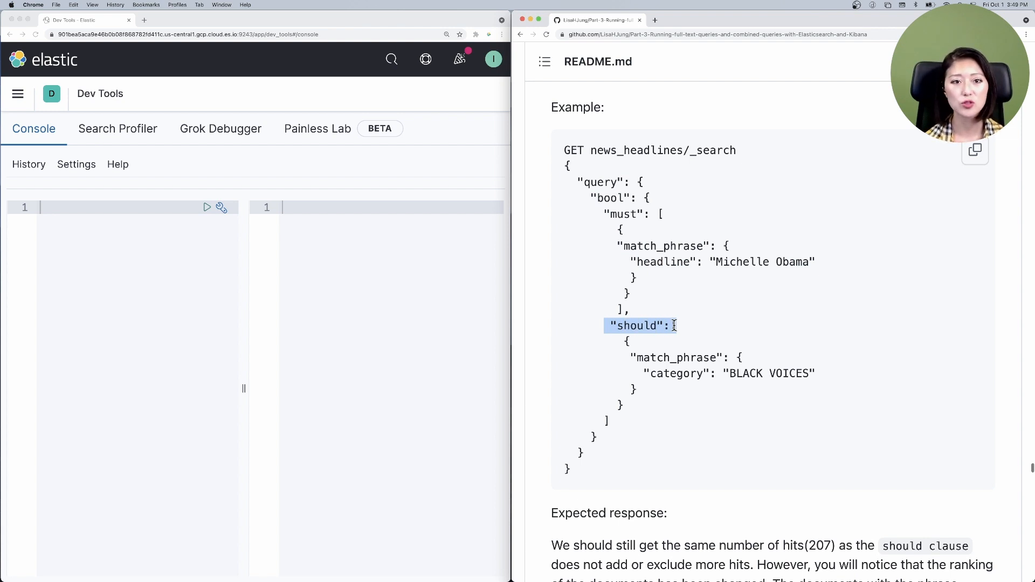
pyautogui.moveTo(633, 344)
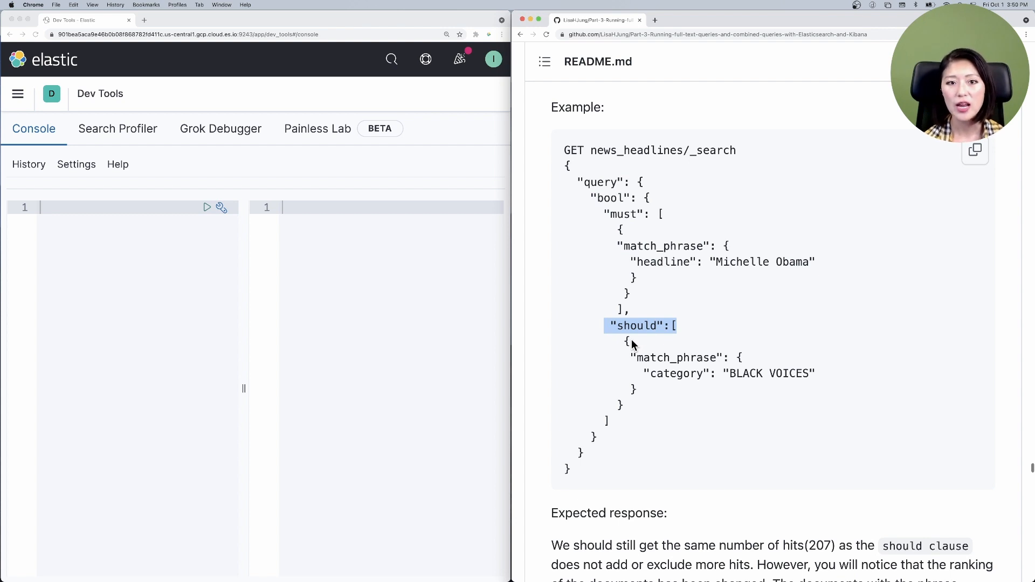
pyautogui.doubleClick(674, 357)
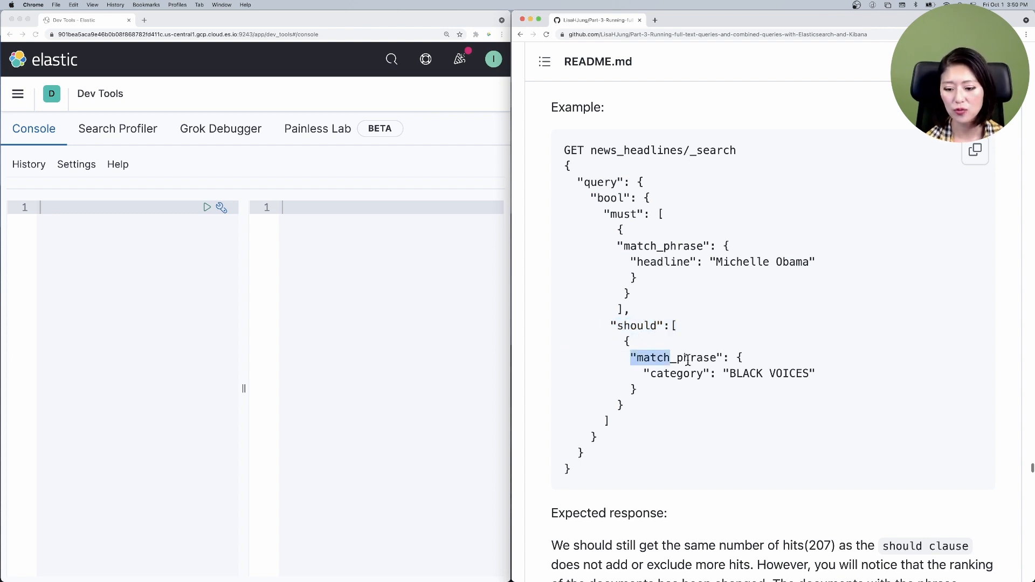
pyautogui.doubleClick(769, 373)
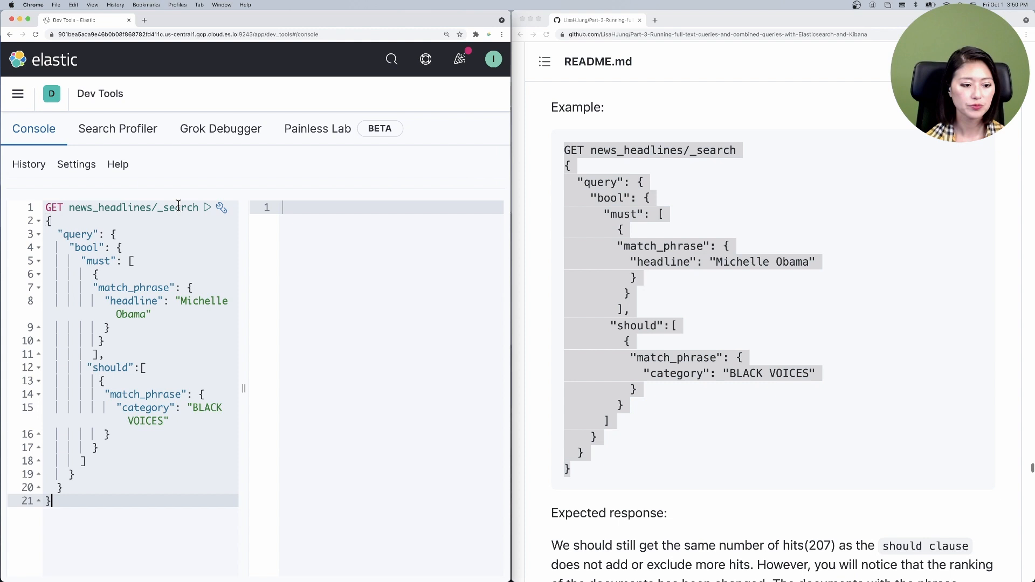
# Send the pasted should-clause query, getting 207 hits with max score 15.93
pyautogui.click(207, 222)
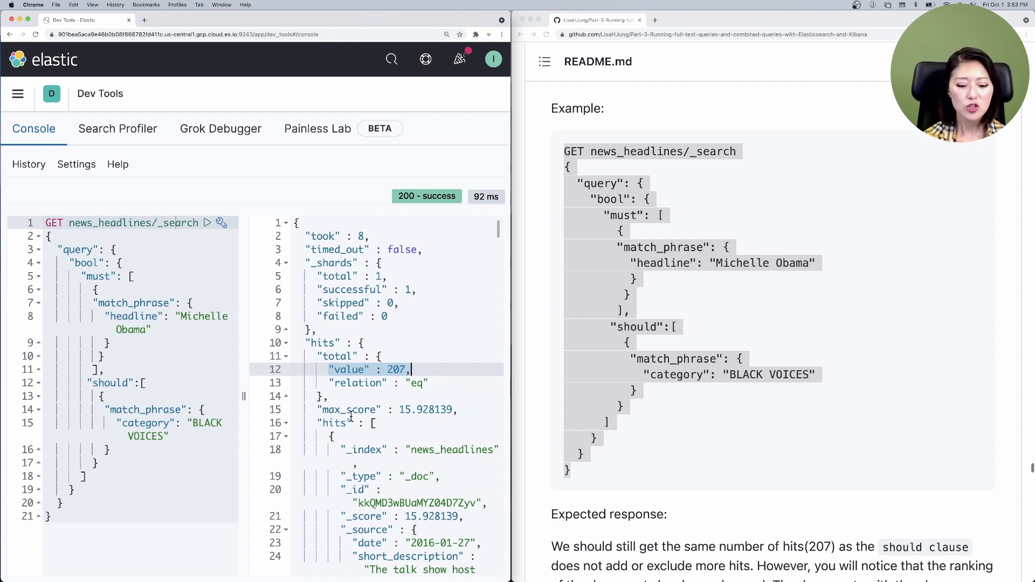
# Scroll the response to the top-ranked BLACK VOICES hits
pyautogui.scroll(-3)
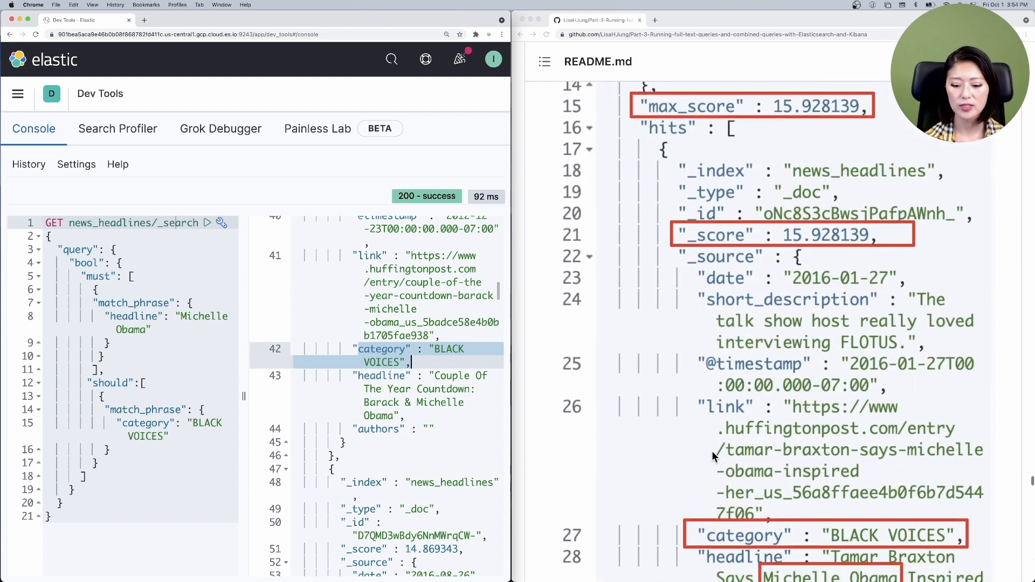
# Scroll the README to 'The filter clause' section and its date-range syntax
pyautogui.scroll(-3)
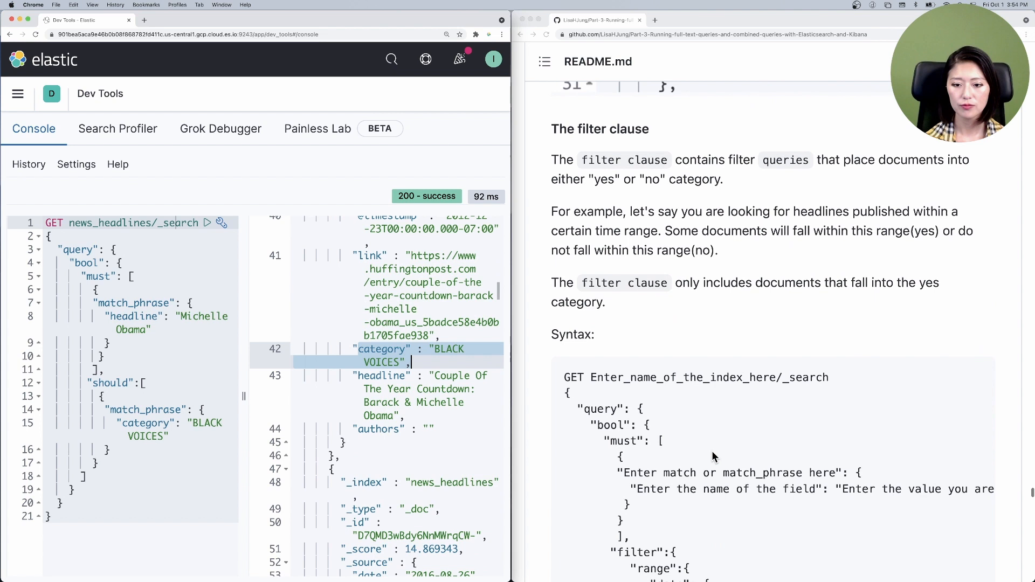
pyautogui.scroll(-3)
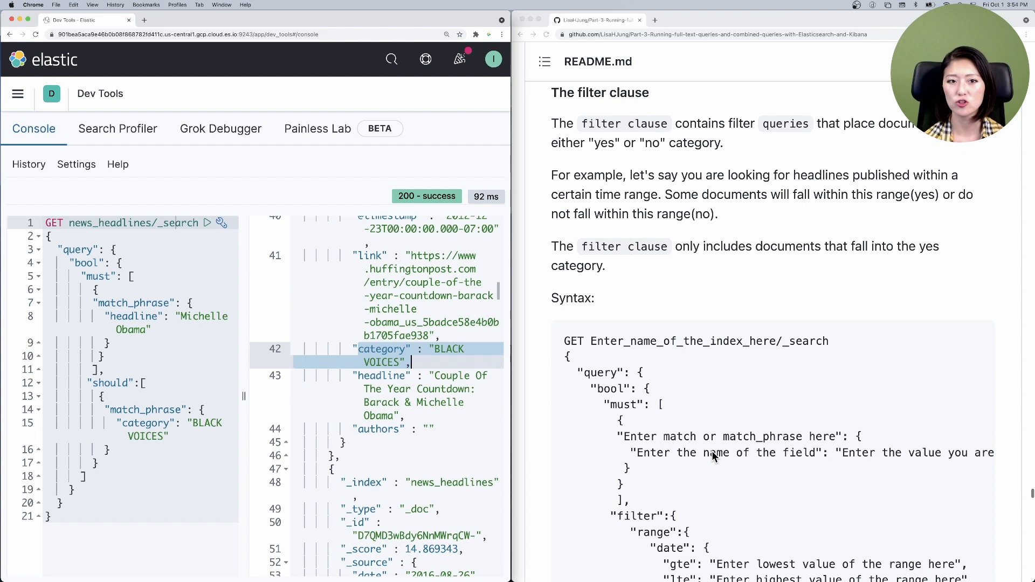
pyautogui.moveTo(747, 460)
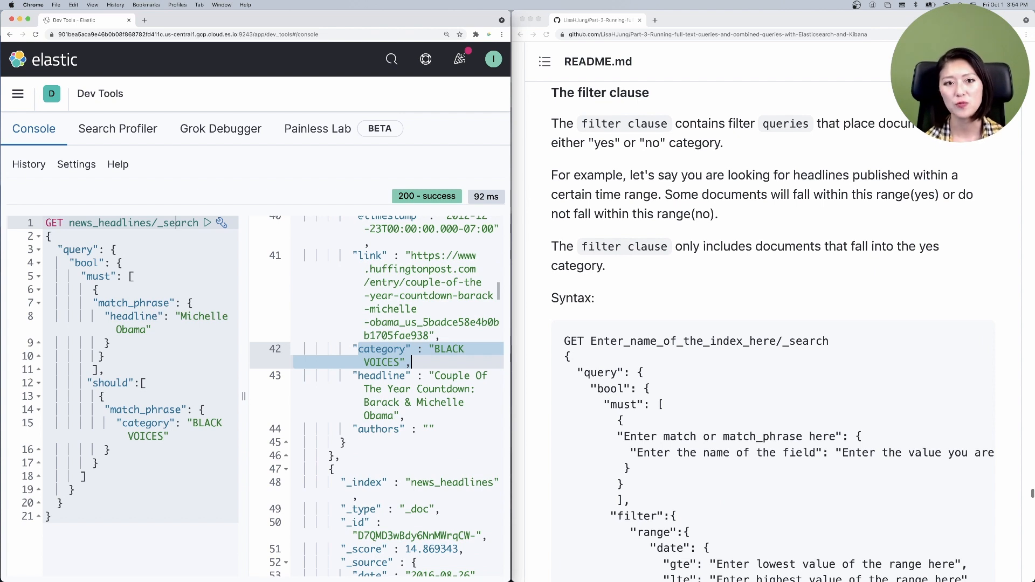
pyautogui.moveTo(602, 427)
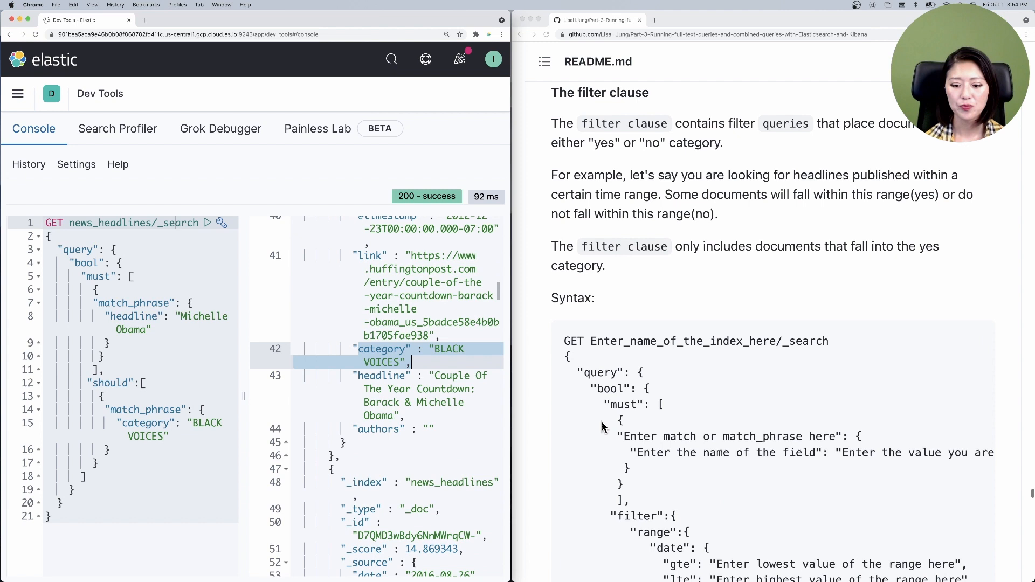
# Bring up the 2014-03-25 to 2016-03-25 filter example and highlight query, headline and filter
pyautogui.scroll(-3)
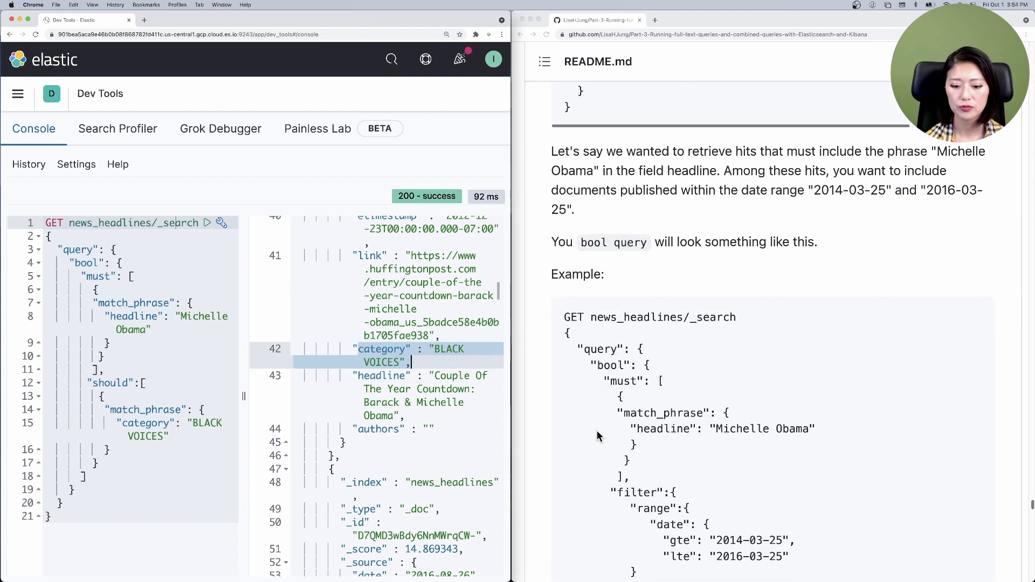
pyautogui.scroll(-3)
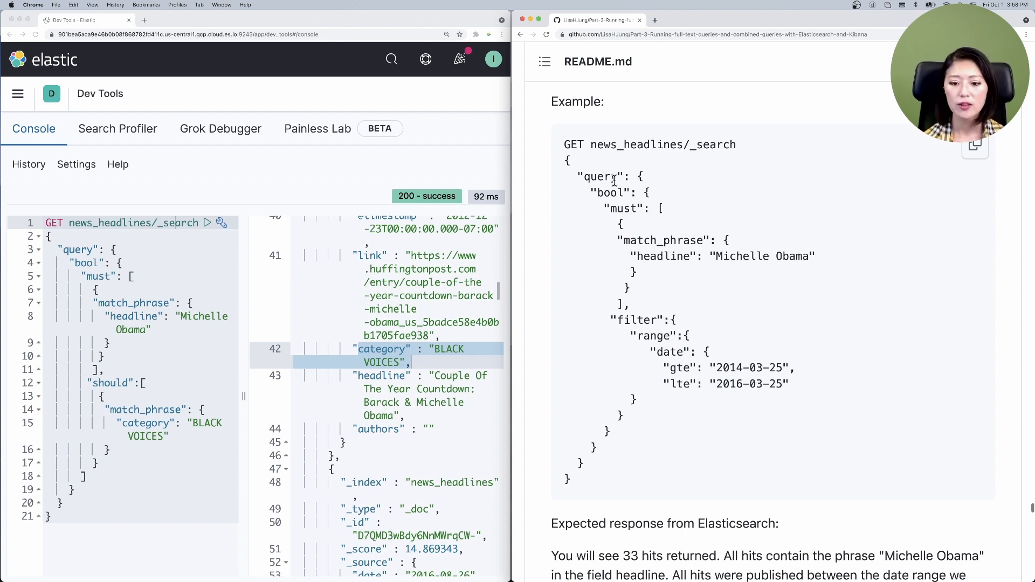
pyautogui.doubleClick(603, 176)
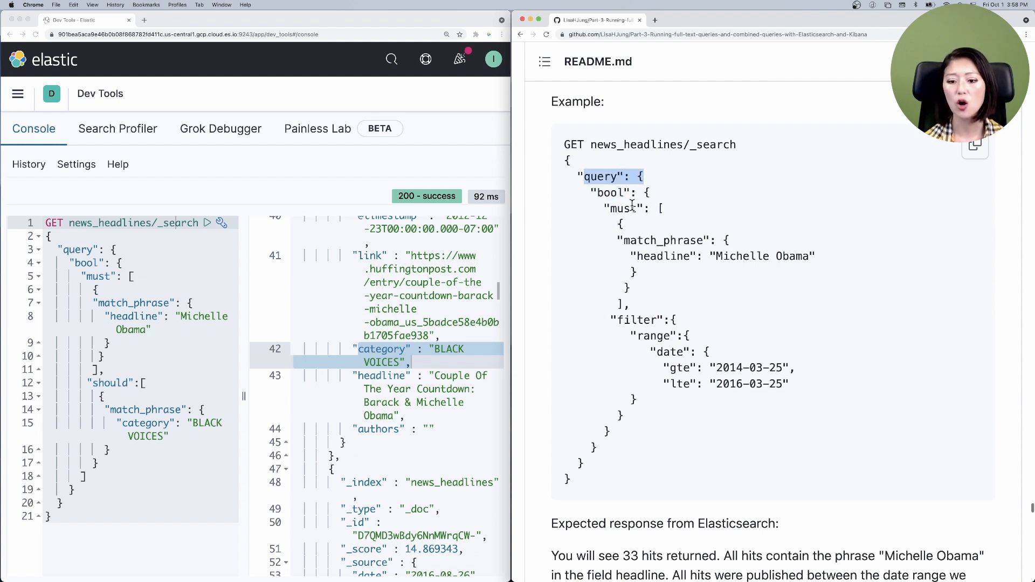
pyautogui.doubleClick(663, 240)
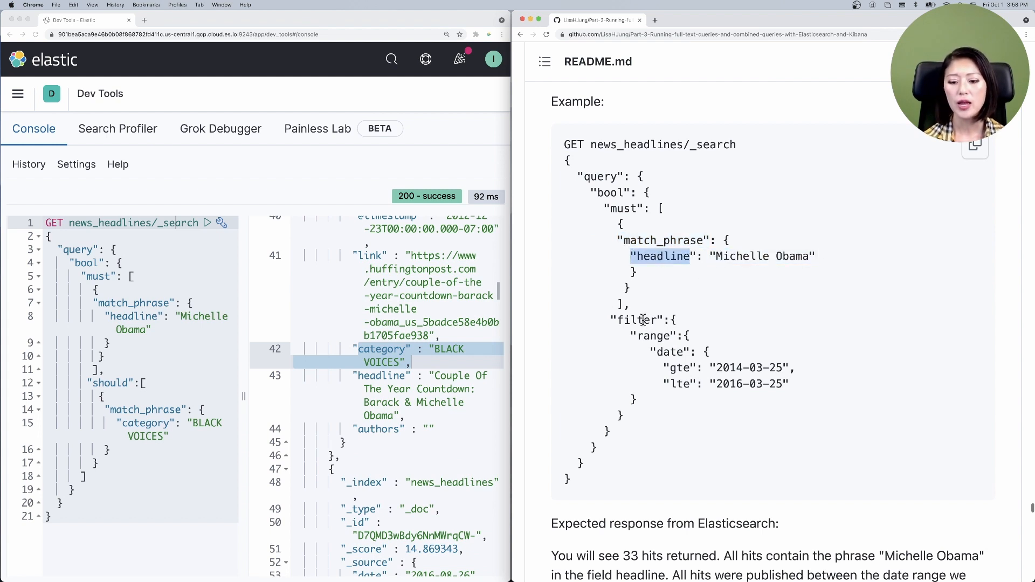
pyautogui.doubleClick(640, 320)
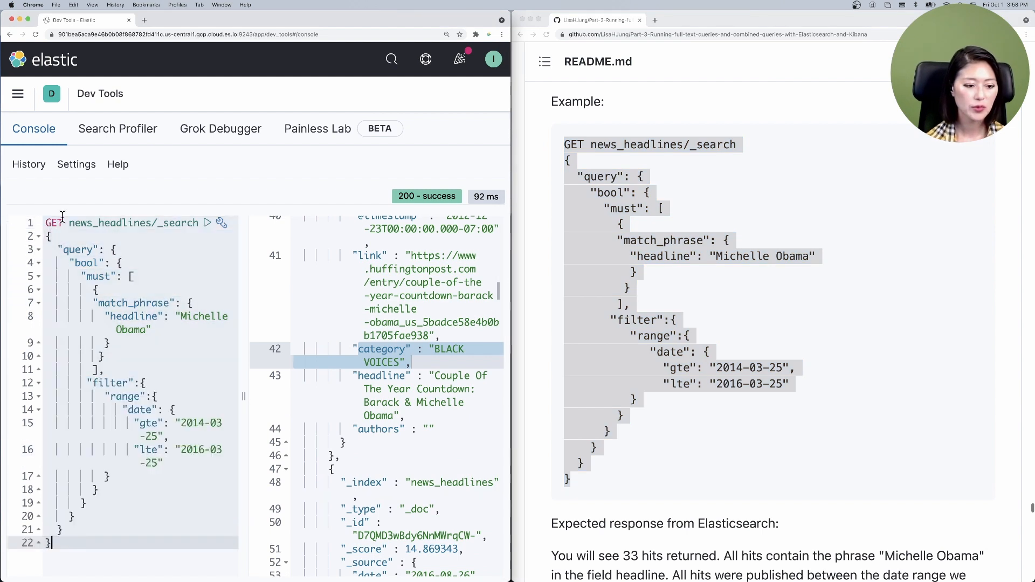
pyautogui.moveTo(207, 223)
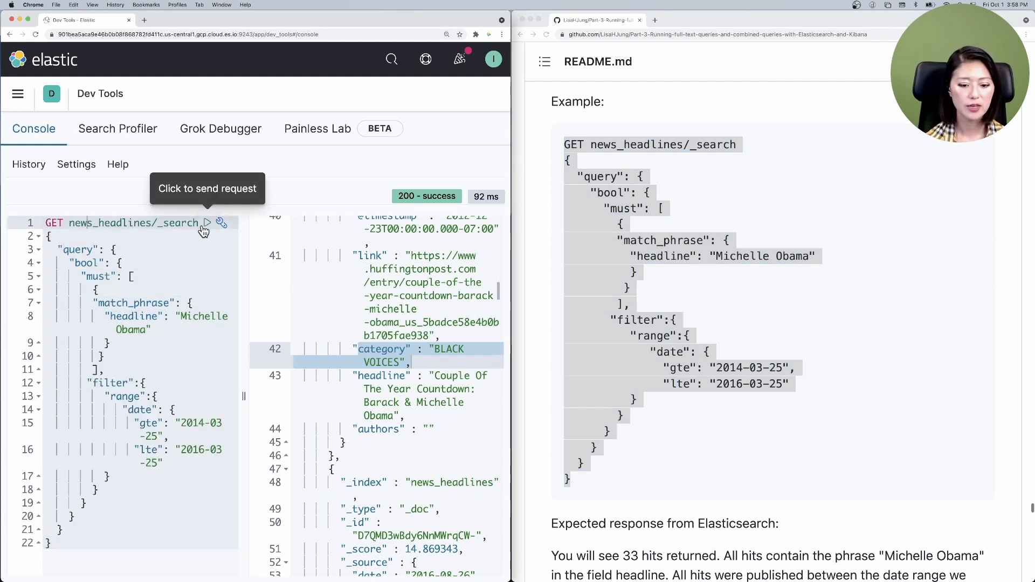
# Send the date-filtered query and scroll through its 33 hits
pyautogui.click(207, 222)
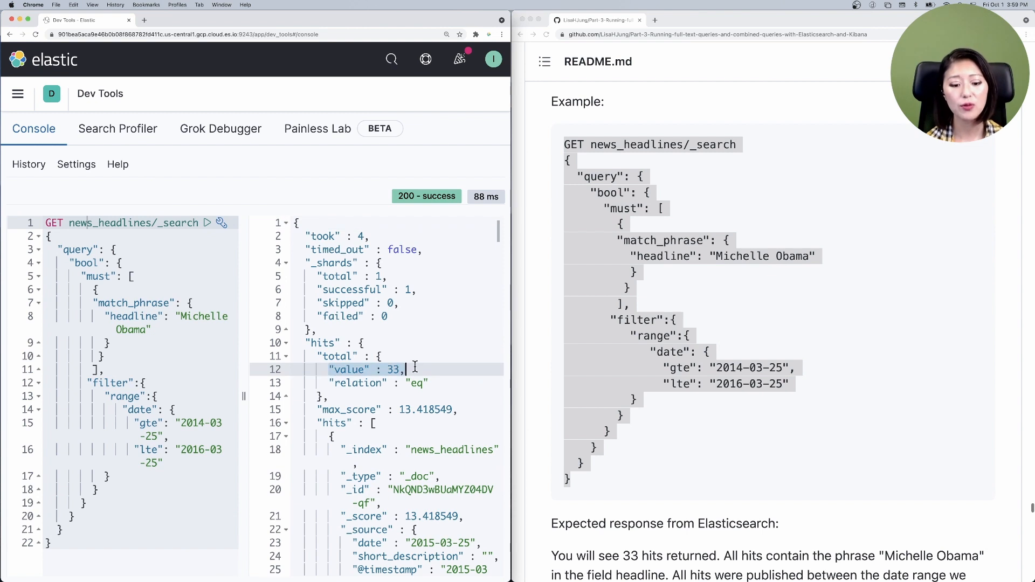
pyautogui.scroll(-3)
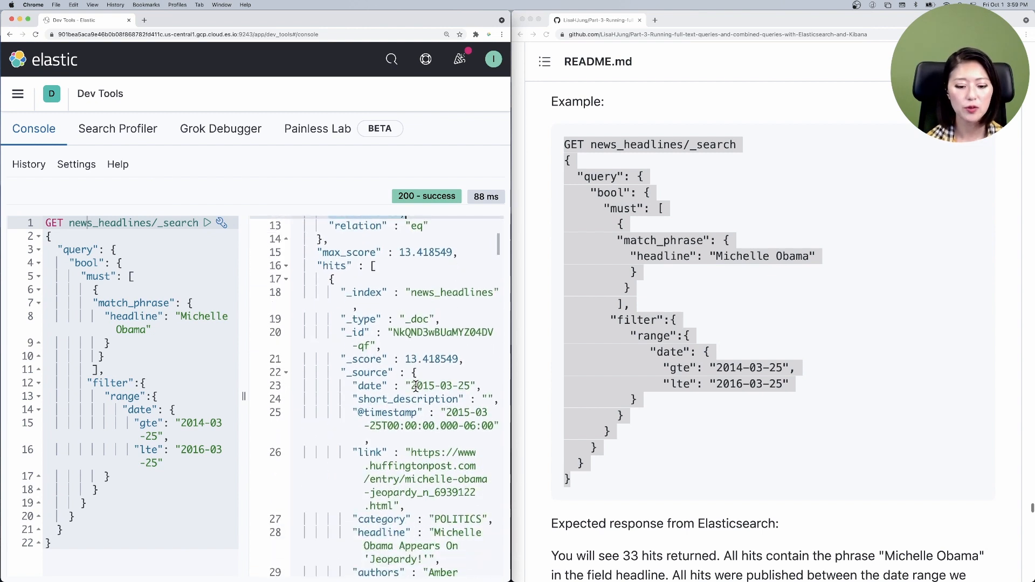